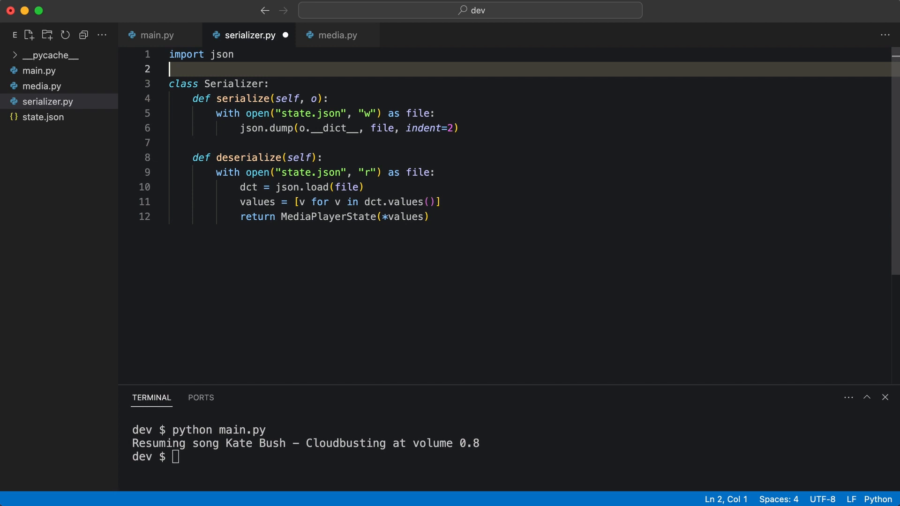
Add [T] to class Serializer and print generic_type = self.__orig_class__ in deserialize
{"action": "type", "text": "[T]"}
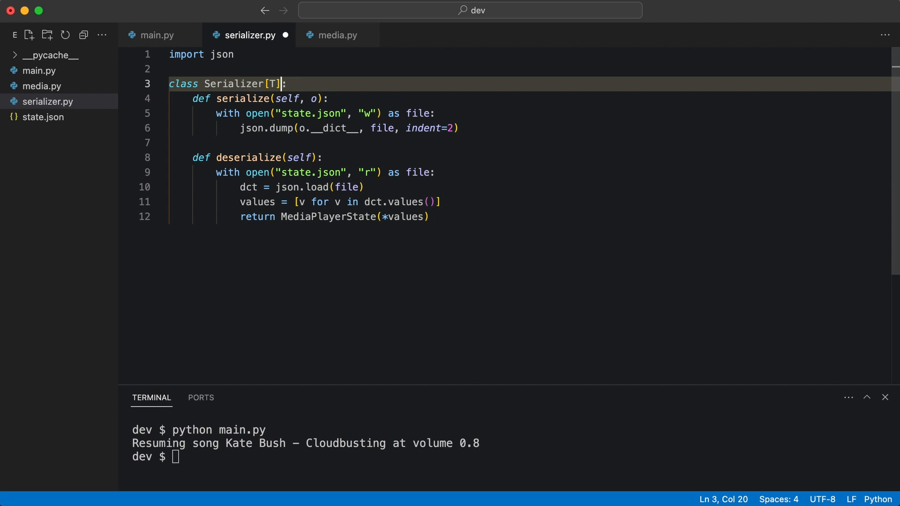
{"action": "type", "text": "generic_type)"}
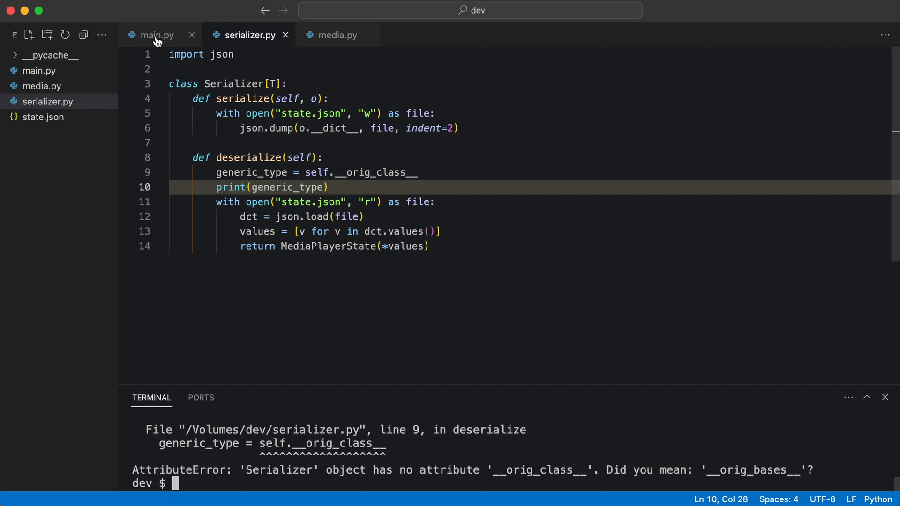
Instantiate Serializer[MediaPlayerState]() in main.py and rerun it, printing serializer.Serializer[media.MediaPlayerState]
{"action": "left_click", "coordinate": [156, 35]}
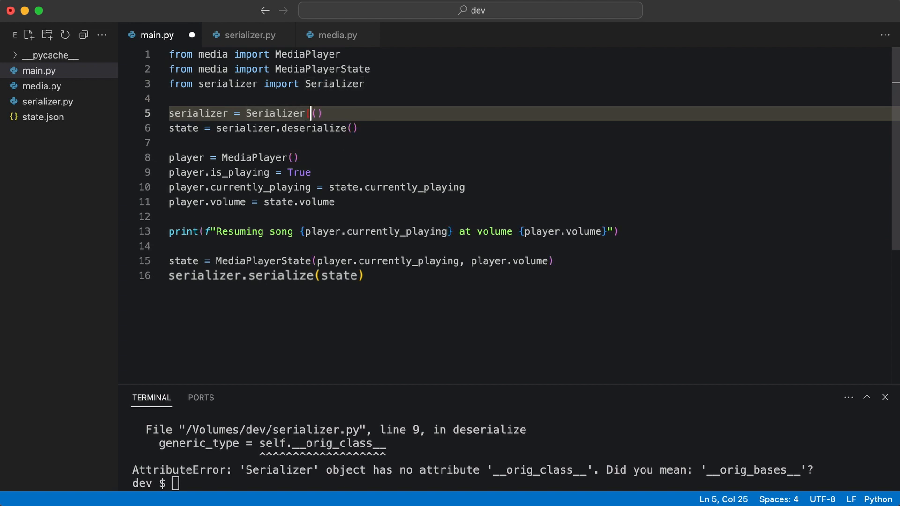
{"action": "type", "text": "[MediaPlayerState]"}
{"action": "left_click", "coordinate": [512, 483]}
{"action": "type", "text": "python main.py"}
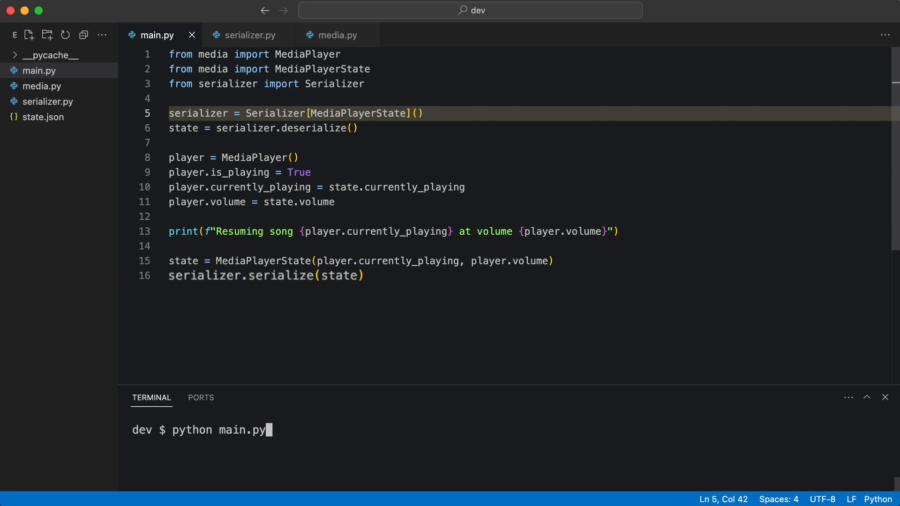
{"action": "key", "text": "Return"}
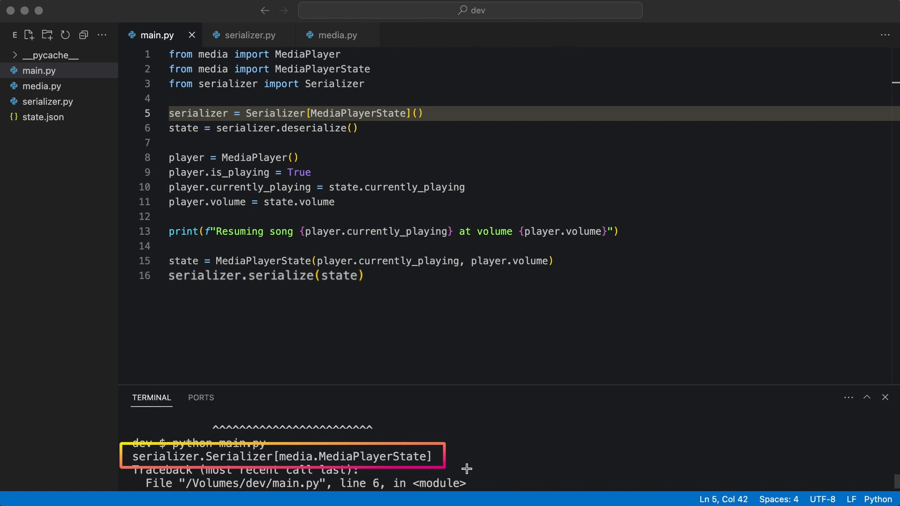
{"action": "mouse_move", "coordinate": [241, 61]}
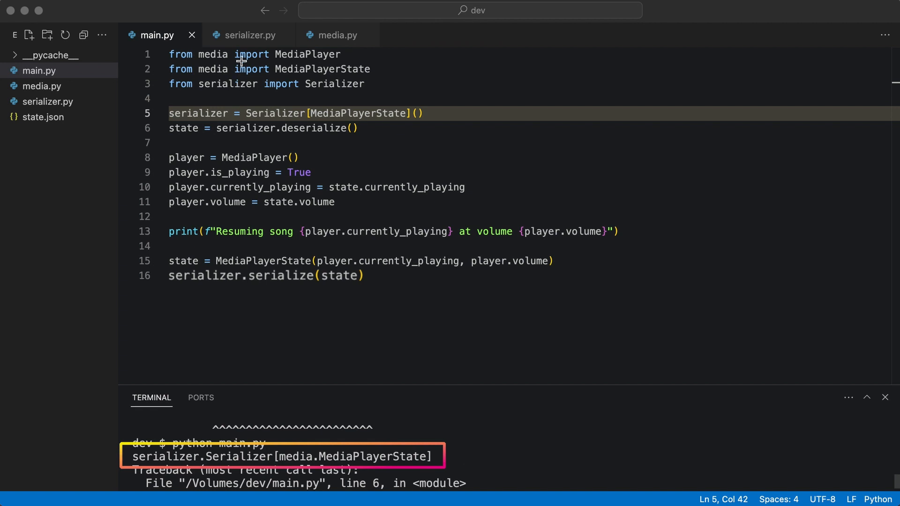
Extract generic_type as self.__orig_class__.__args__[0] in deserialize and rerun main.py
{"action": "left_click", "coordinate": [248, 35]}
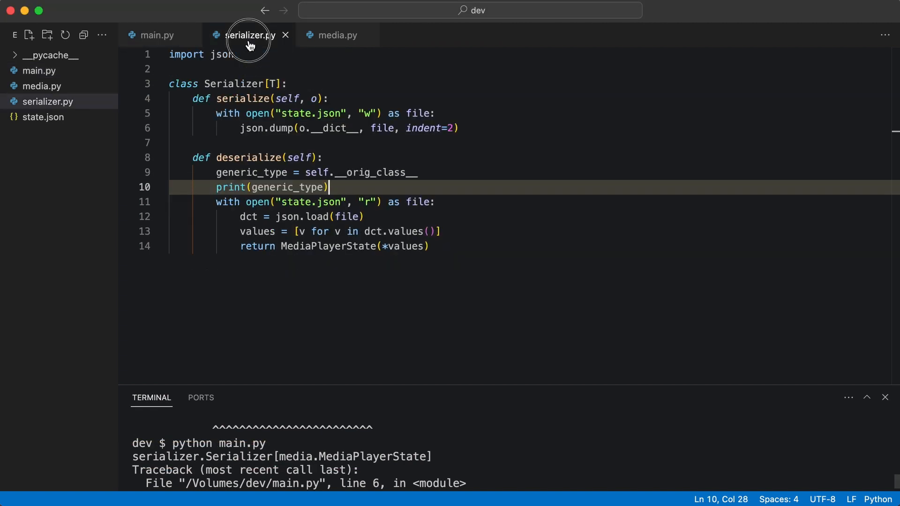
{"action": "mouse_move", "coordinate": [249, 43]}
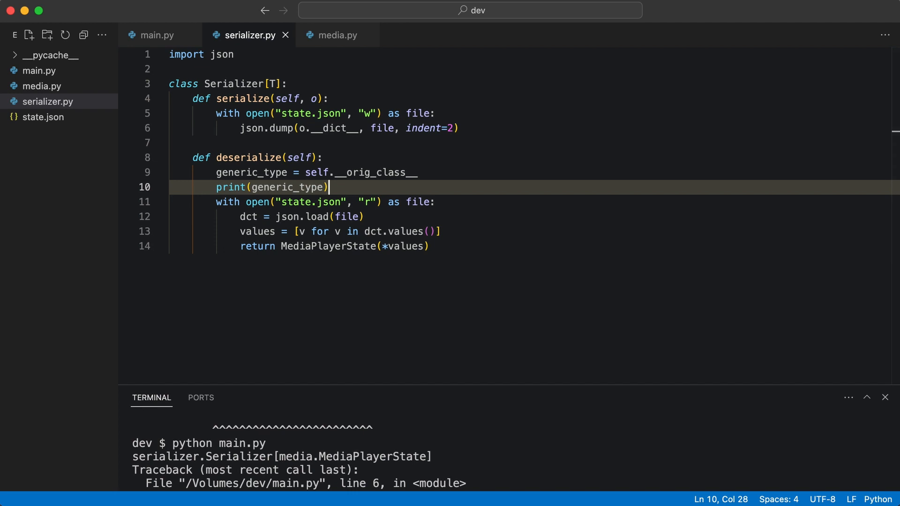
{"action": "type", "text": ".__args__[0]"}
{"action": "type", "text": "python main.py"}
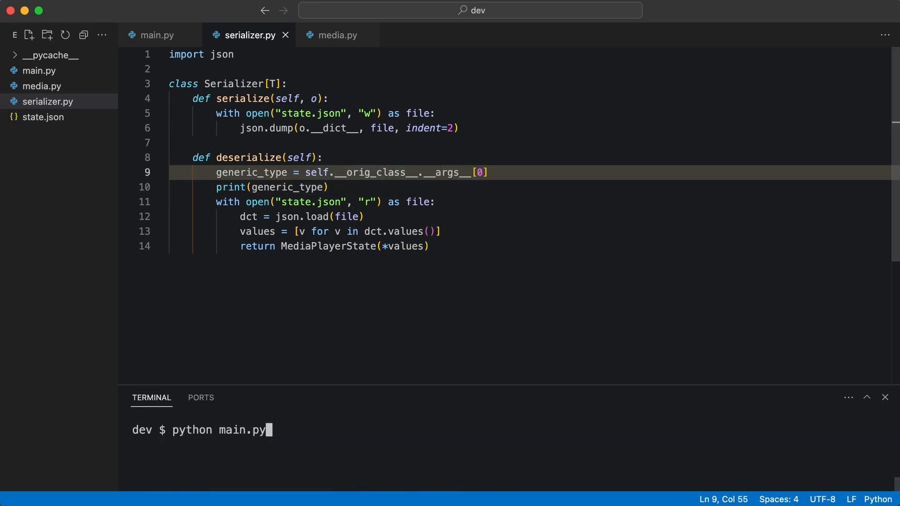
{"action": "key", "text": "Return"}
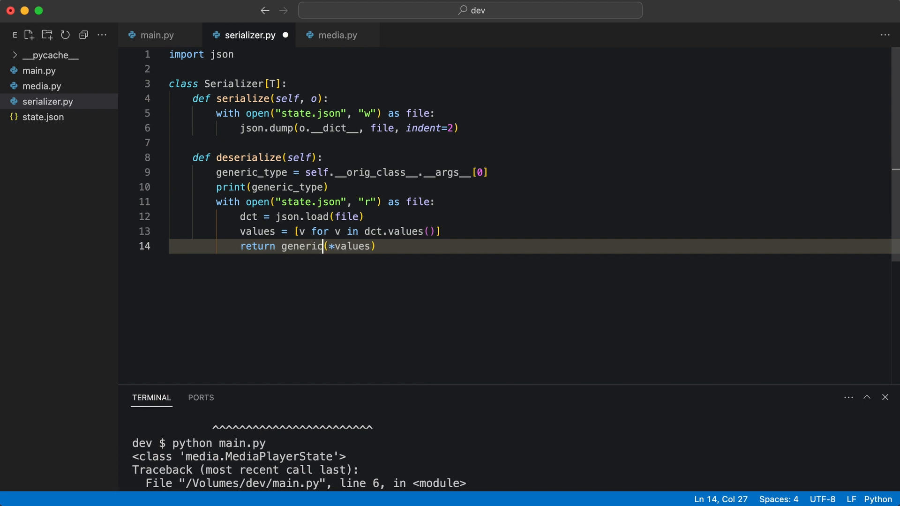
Return generic_type(*values) from deserialize and rerun main.py, resuming Cloudbusting at volume 0.8
{"action": "type", "text": "_type"}
{"action": "type", "text": "python main.py"}
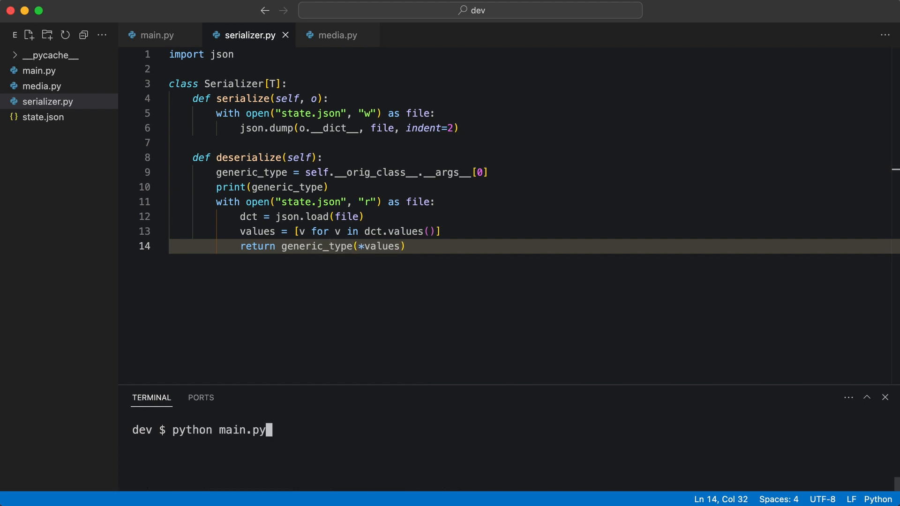
{"action": "key", "text": "Return"}
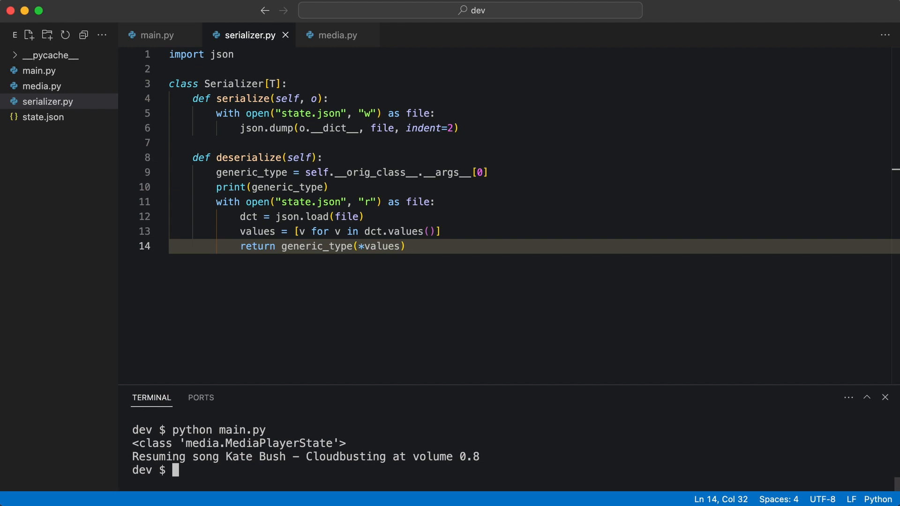
{"action": "mouse_move", "coordinate": [266, 98]}
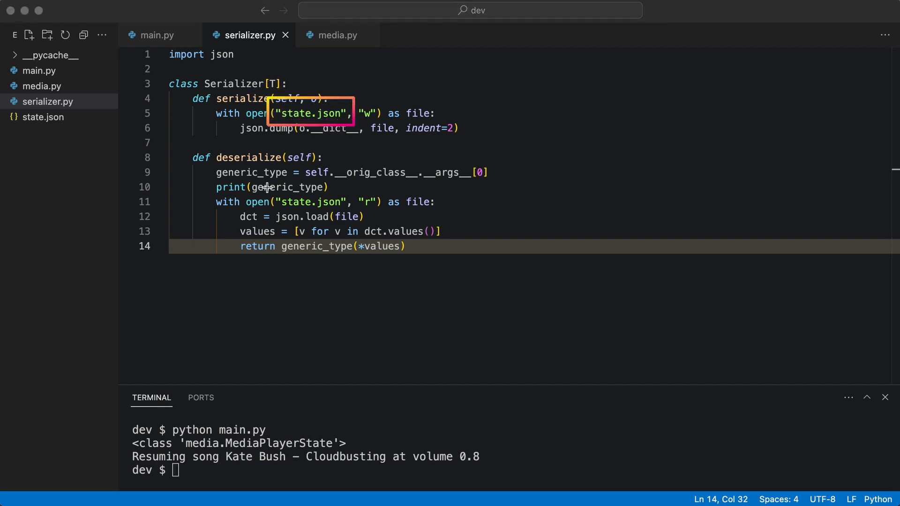
{"action": "mouse_move", "coordinate": [462, 234]}
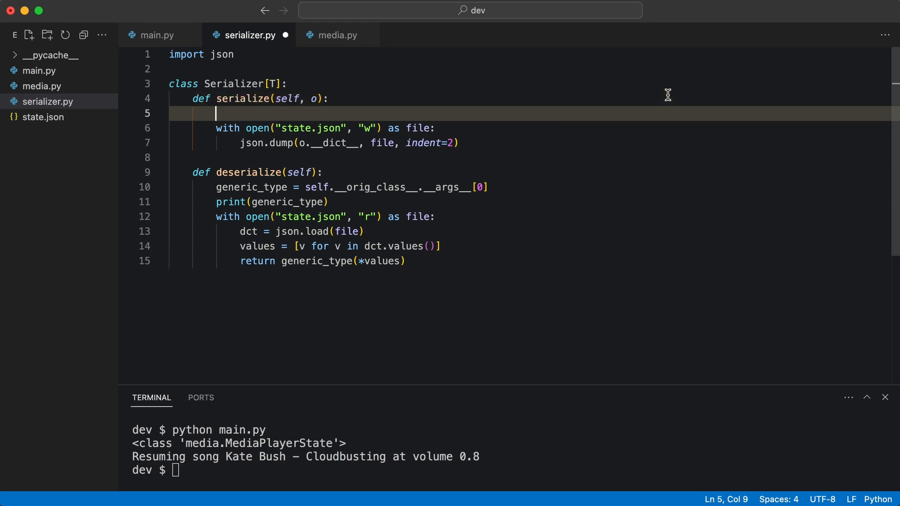
Have serialize write to f"{generic_type.__name__}.json" via file_name instead of state.json
{"action": "type", "text": "generic_type = self.__orig_class__.__args__[0"}
{"action": "type", "text": "file_name = f\"{generic_type.__name__}.json\""}
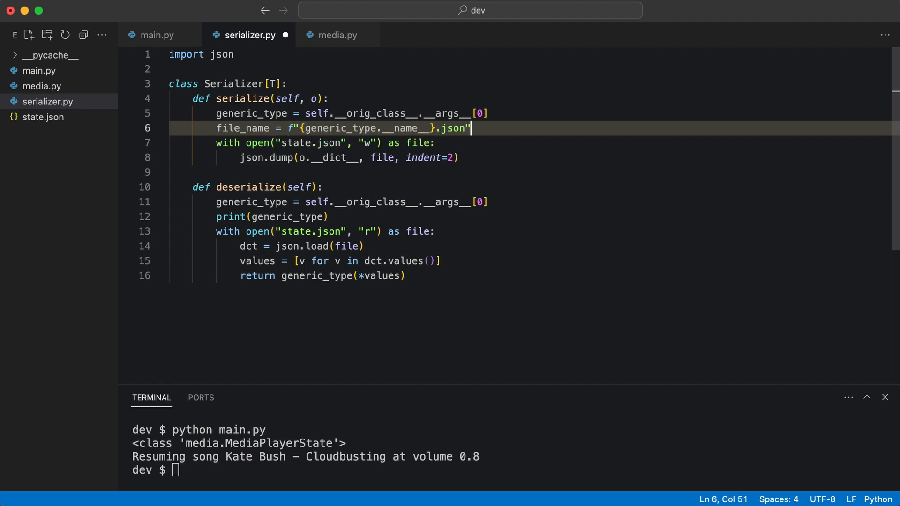
{"action": "left_click", "coordinate": [428, 143]}
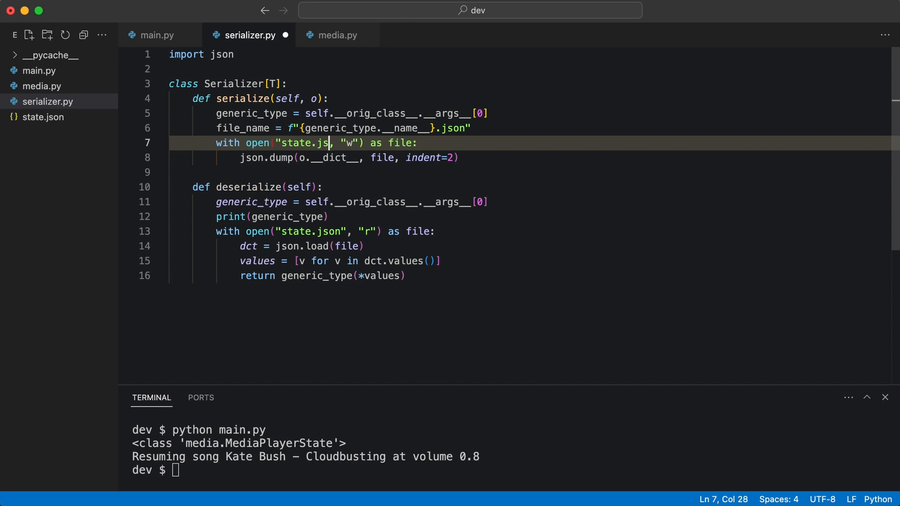
{"action": "type", "text": "file_name"}
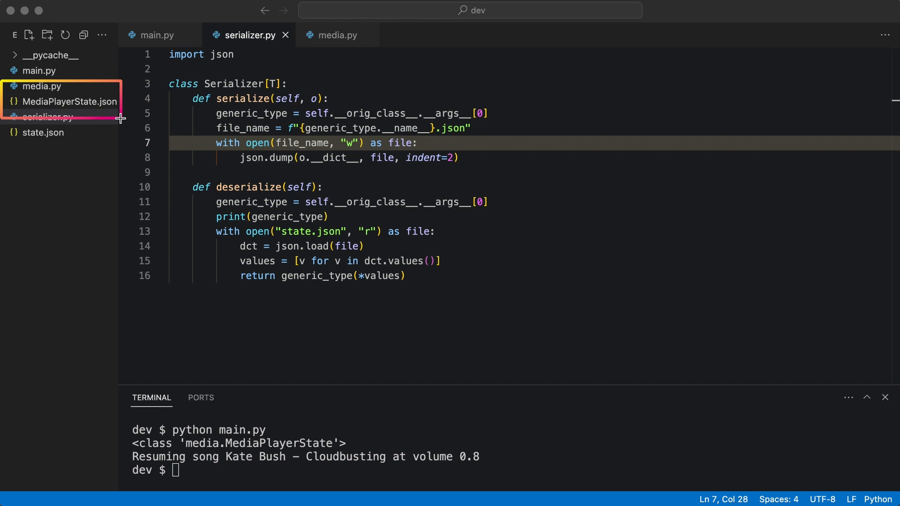
Have deserialize open file_name = f"{generic_type.__name__}.json" instead of state.json
{"action": "type", "text": "file_"}
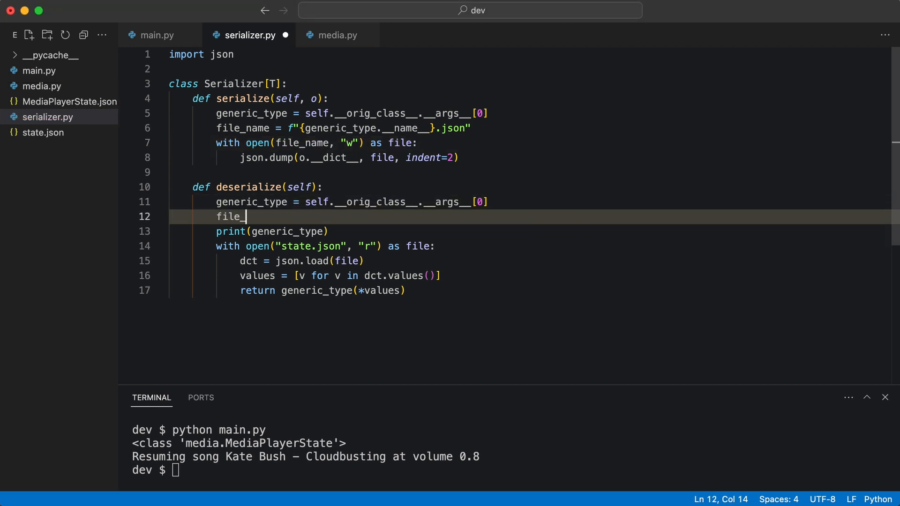
{"action": "type", "text": "name = f\"{generic_type.__name__}.json"}
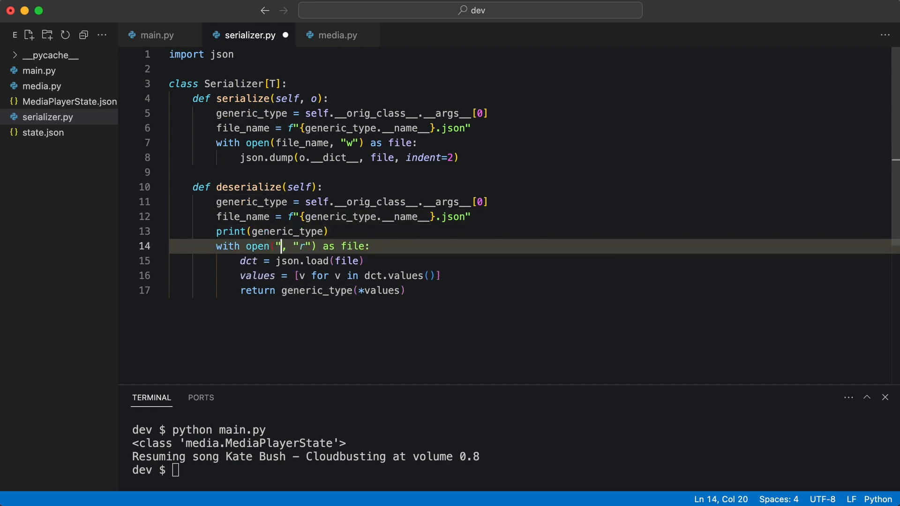
{"action": "type", "text": "file_name"}
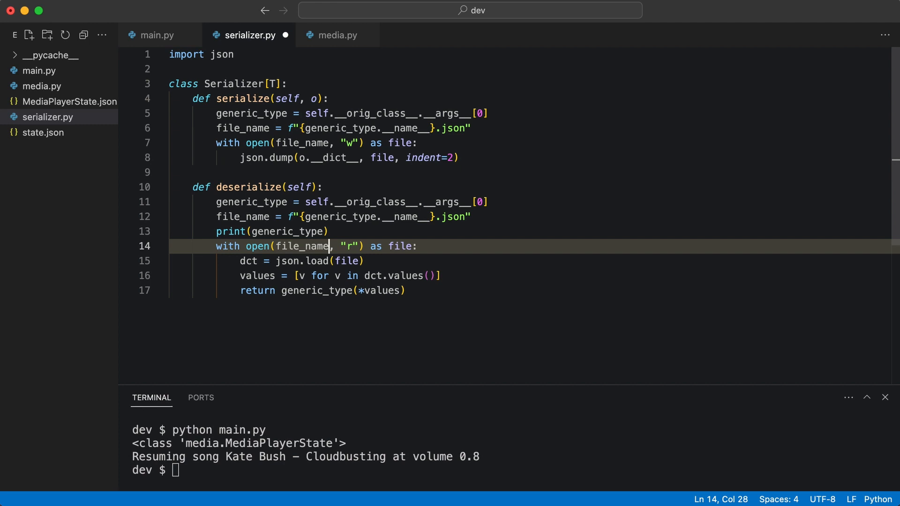